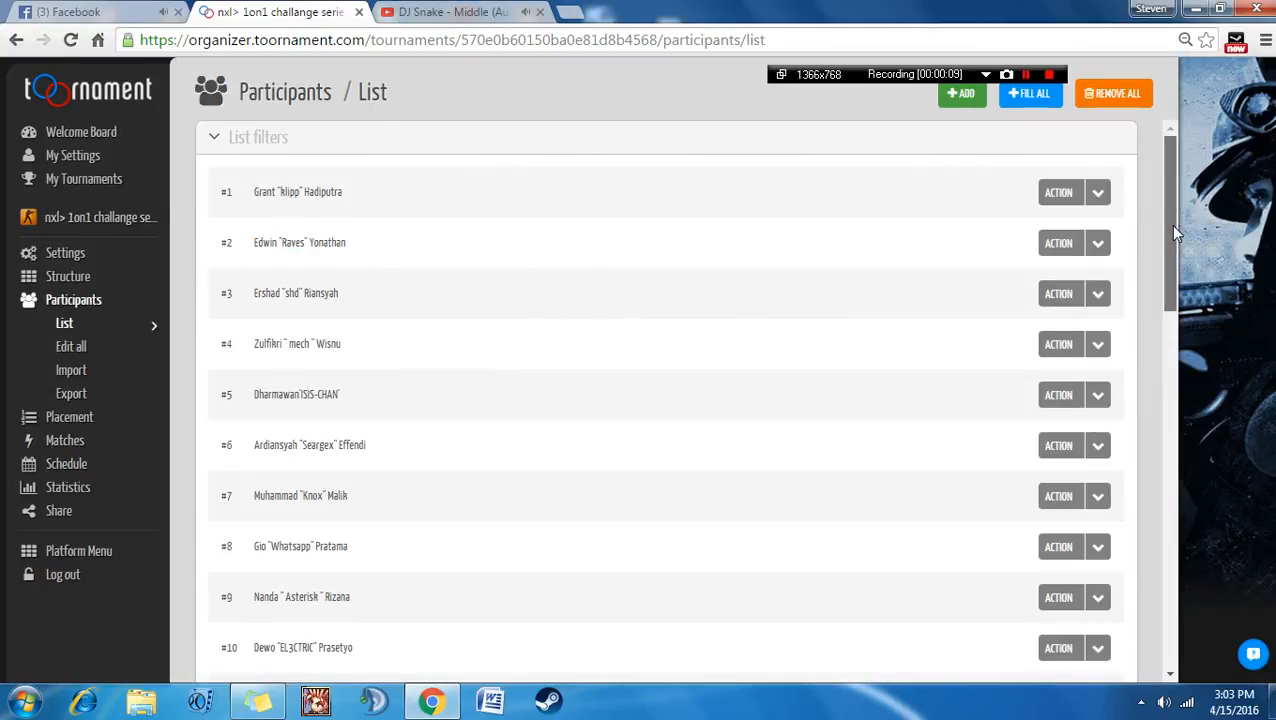
Scroll down the 1on1 challenge participant list to check all 32 entries.
scroll(down, 3)
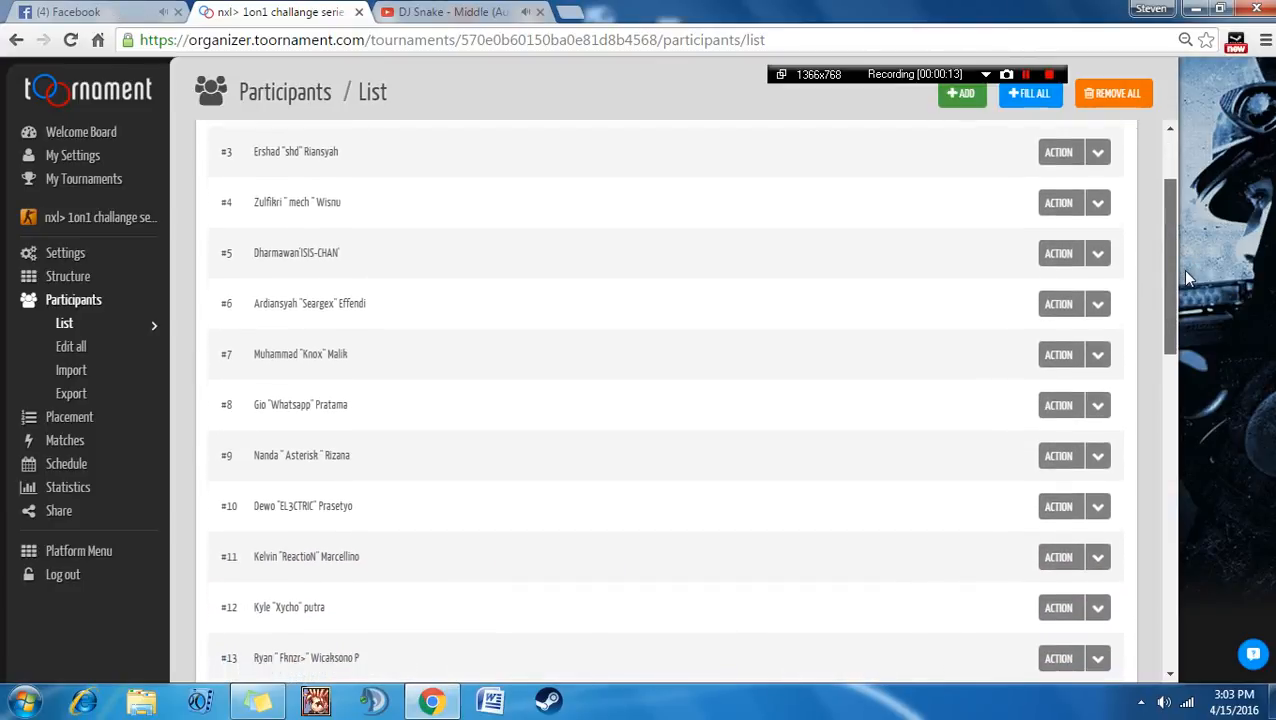
scroll(down, 3)
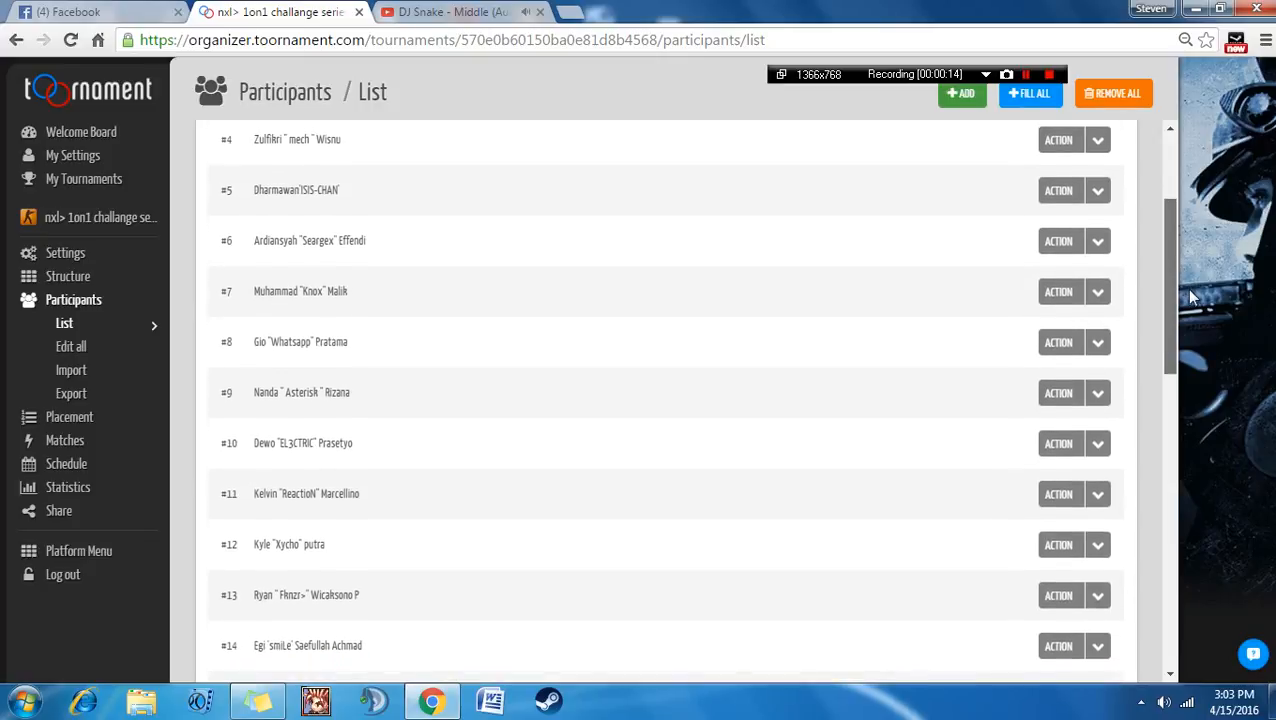
scroll(down, 3)
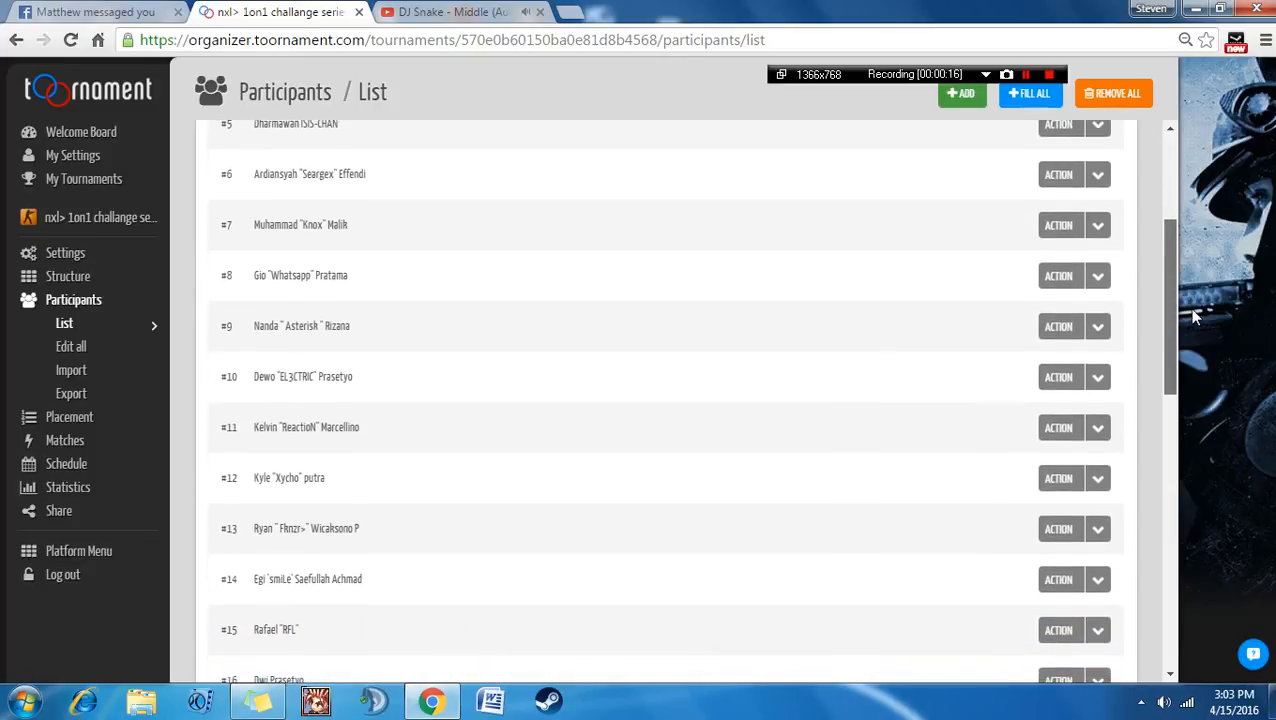
scroll(down, 3)
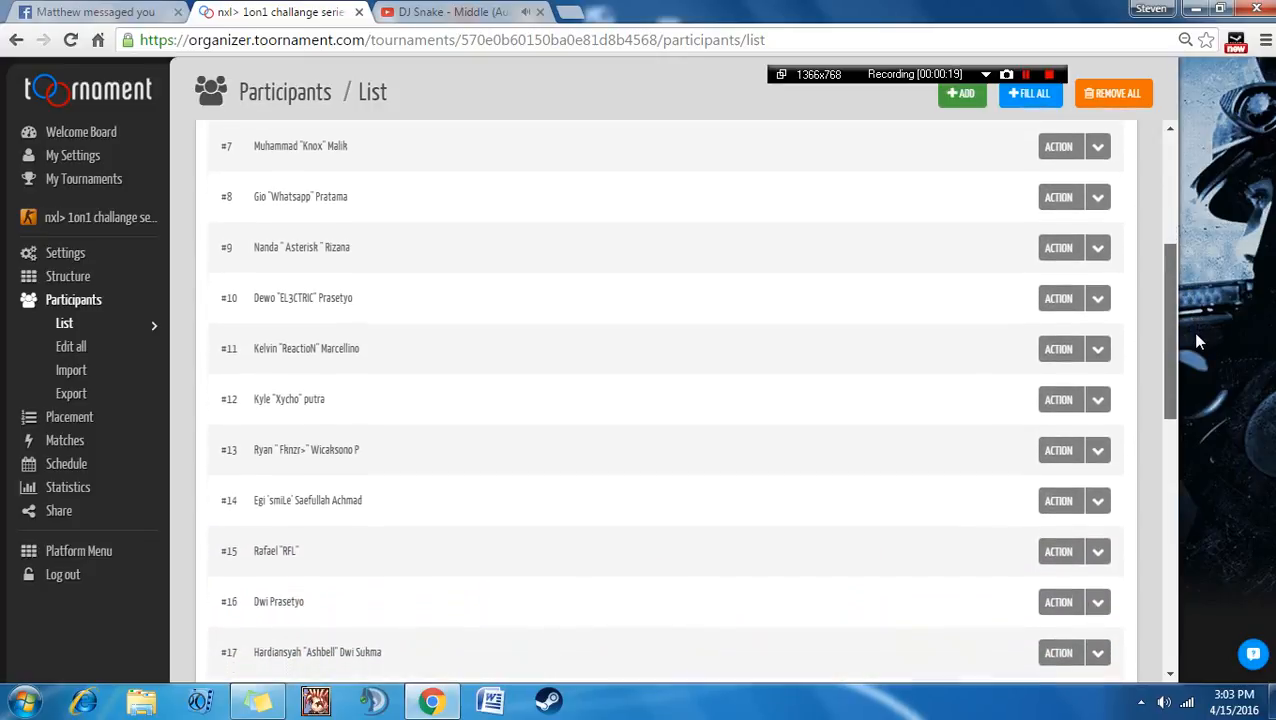
scroll(down, 3)
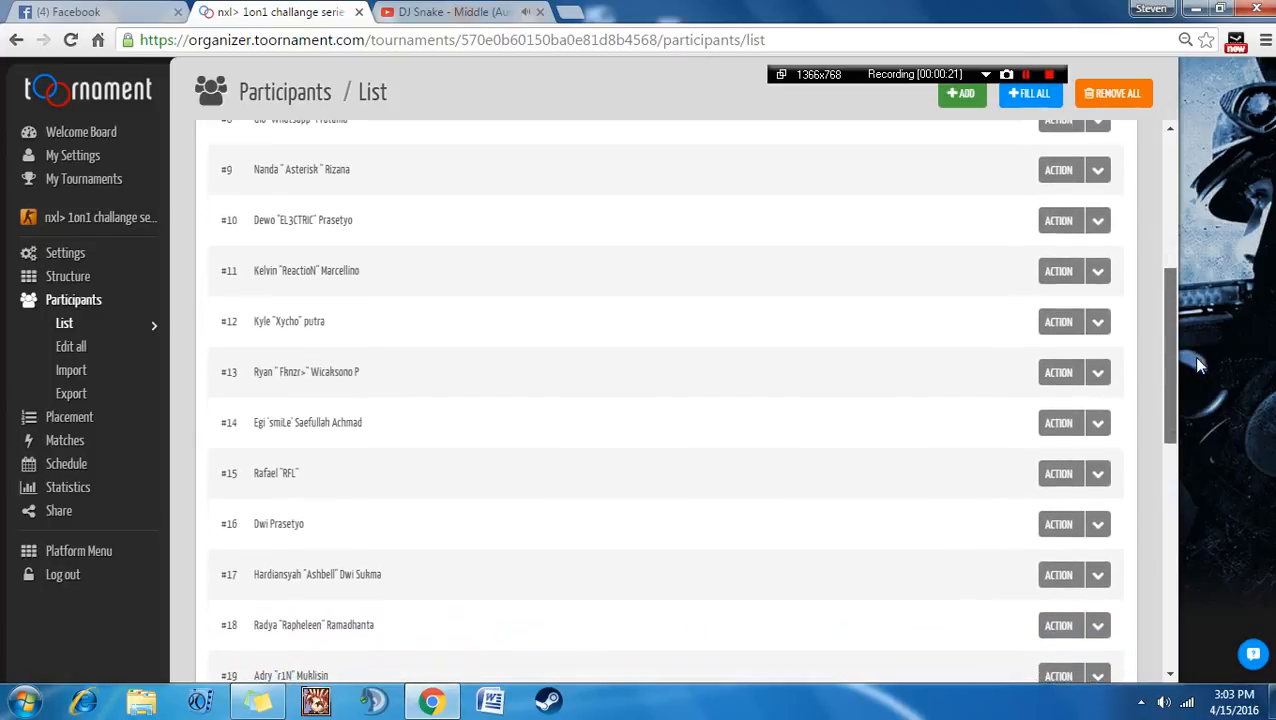
scroll(down, 3)
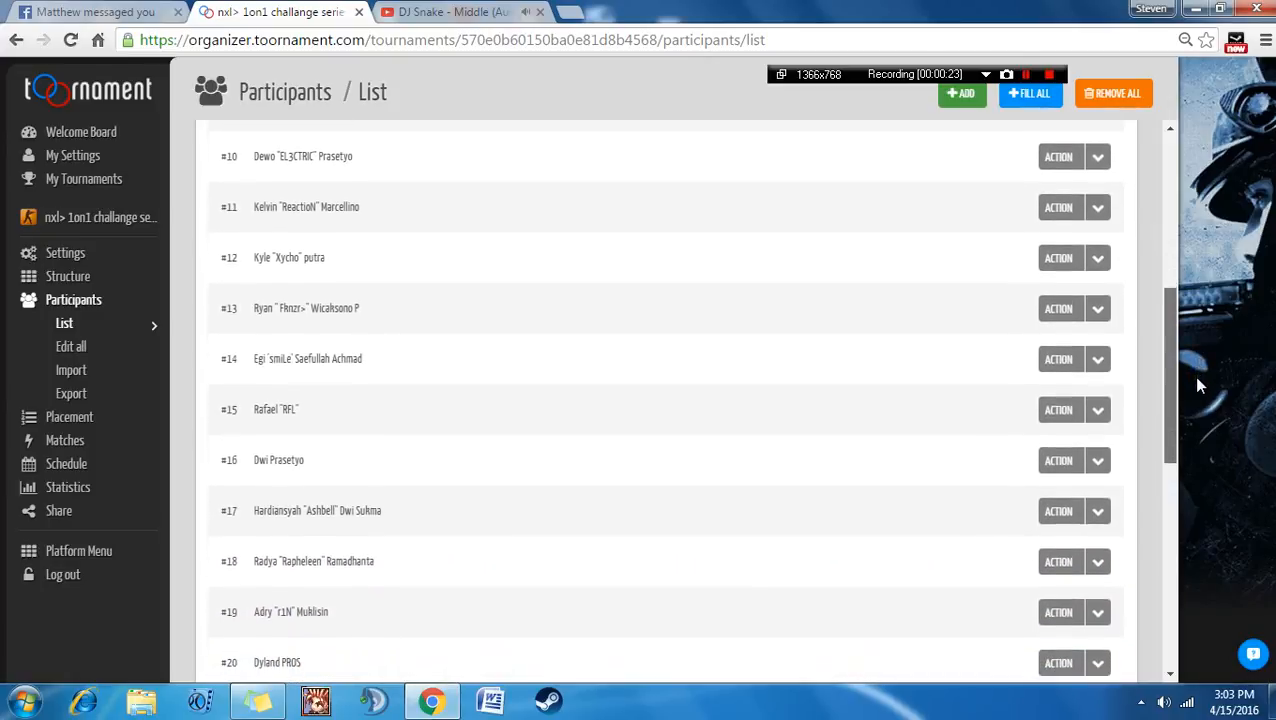
scroll(down, 3)
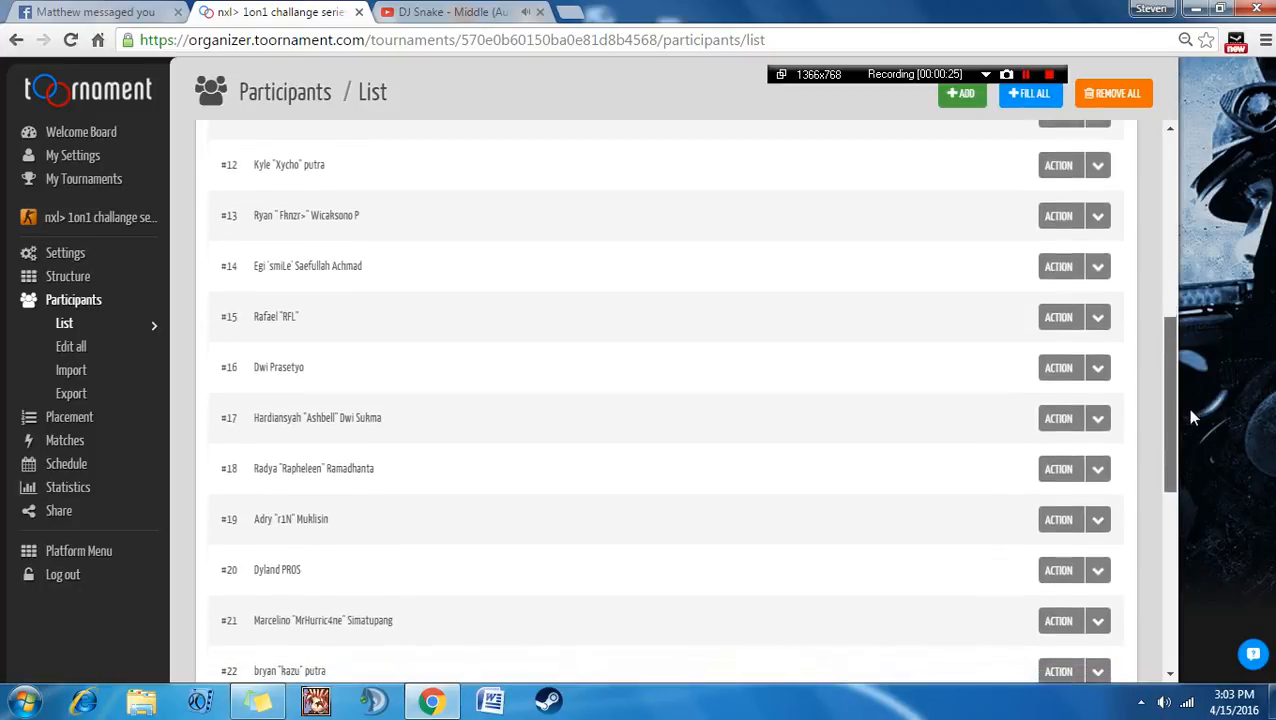
scroll(down, 3)
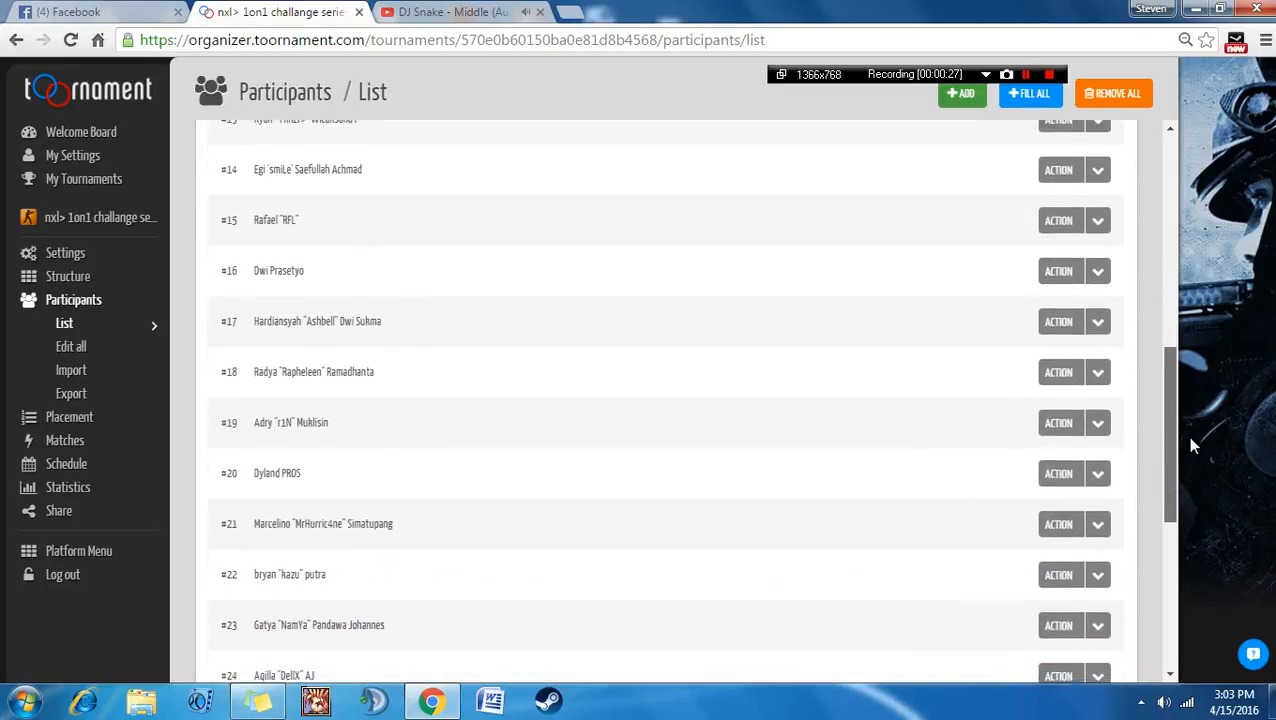
scroll(down, 3)
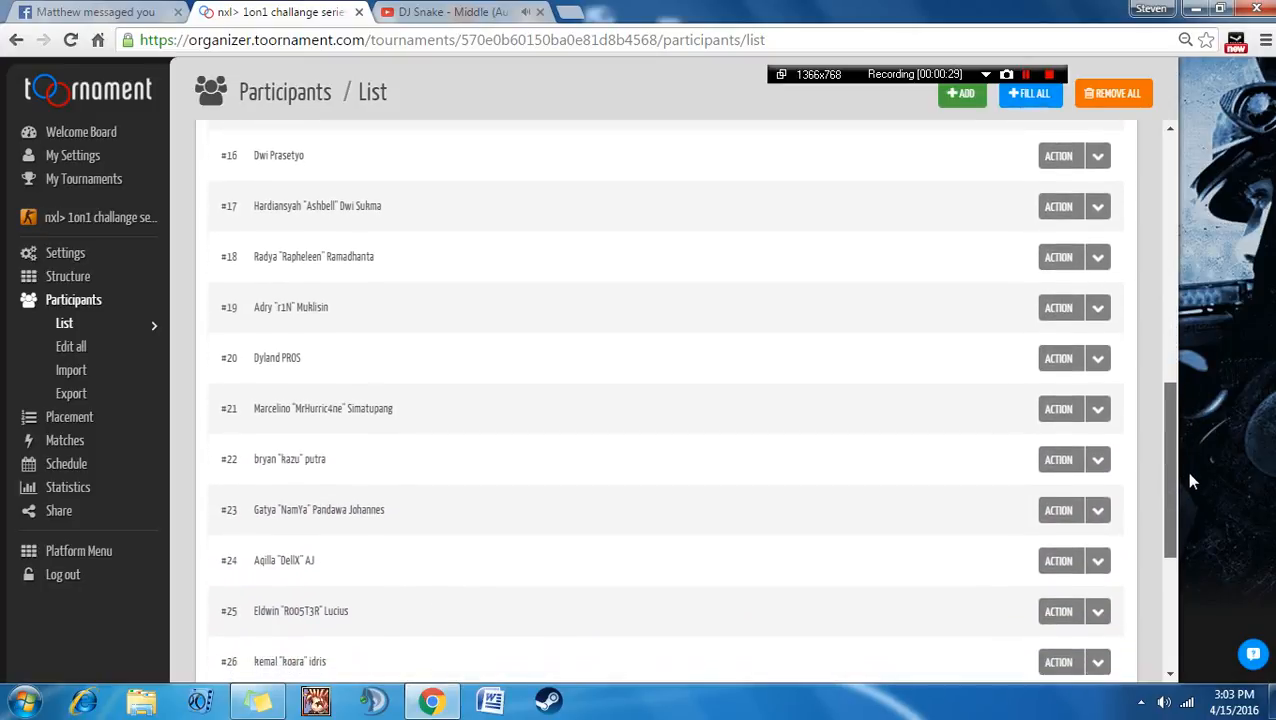
scroll(down, 3)
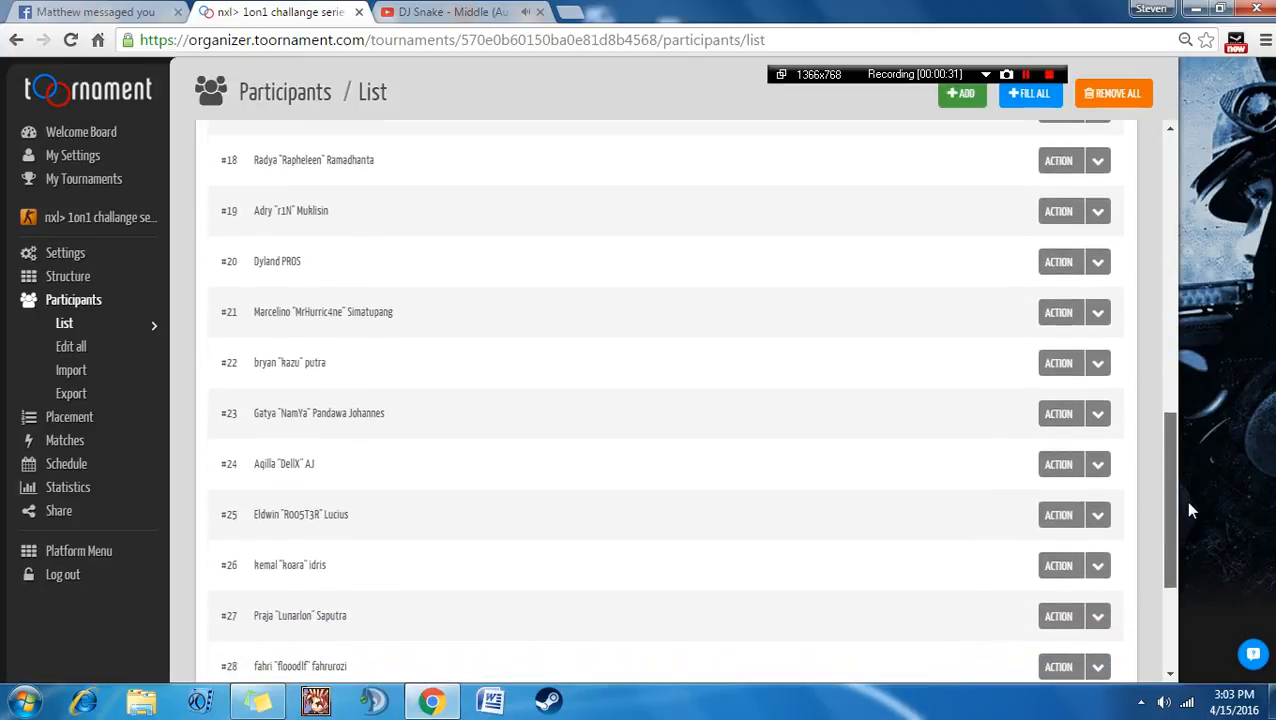
scroll(down, 3)
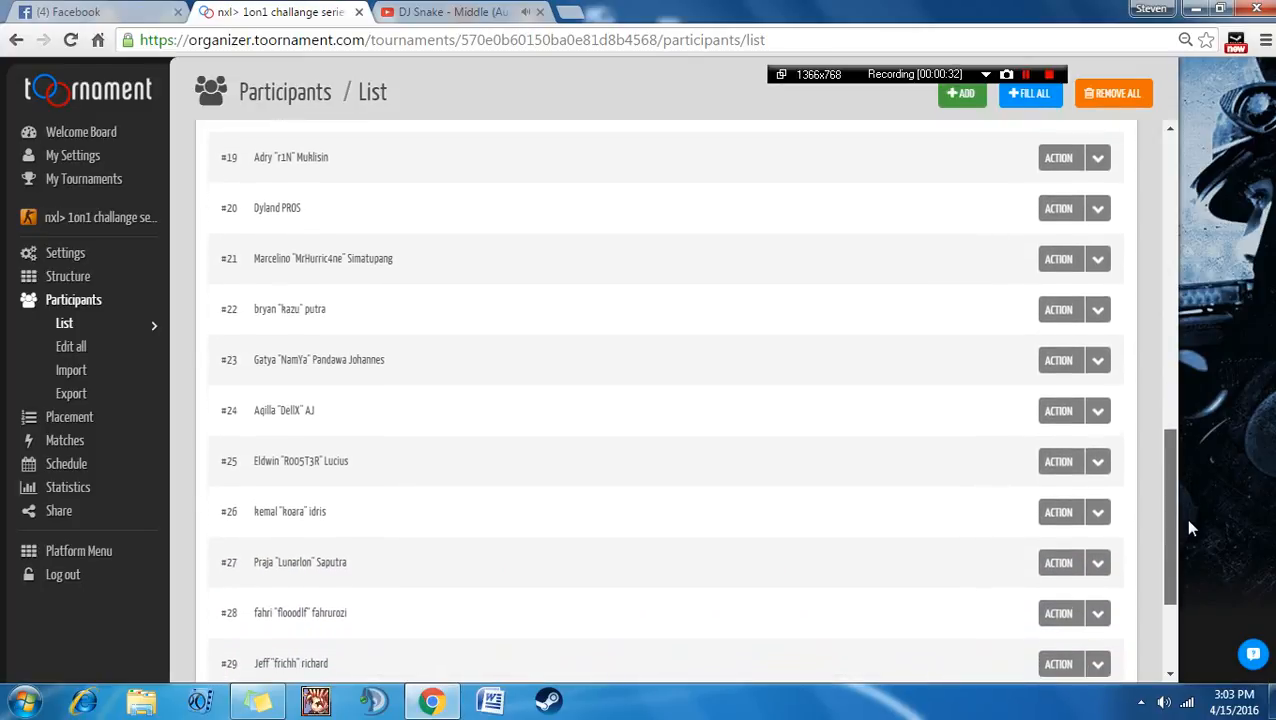
scroll(down, 3)
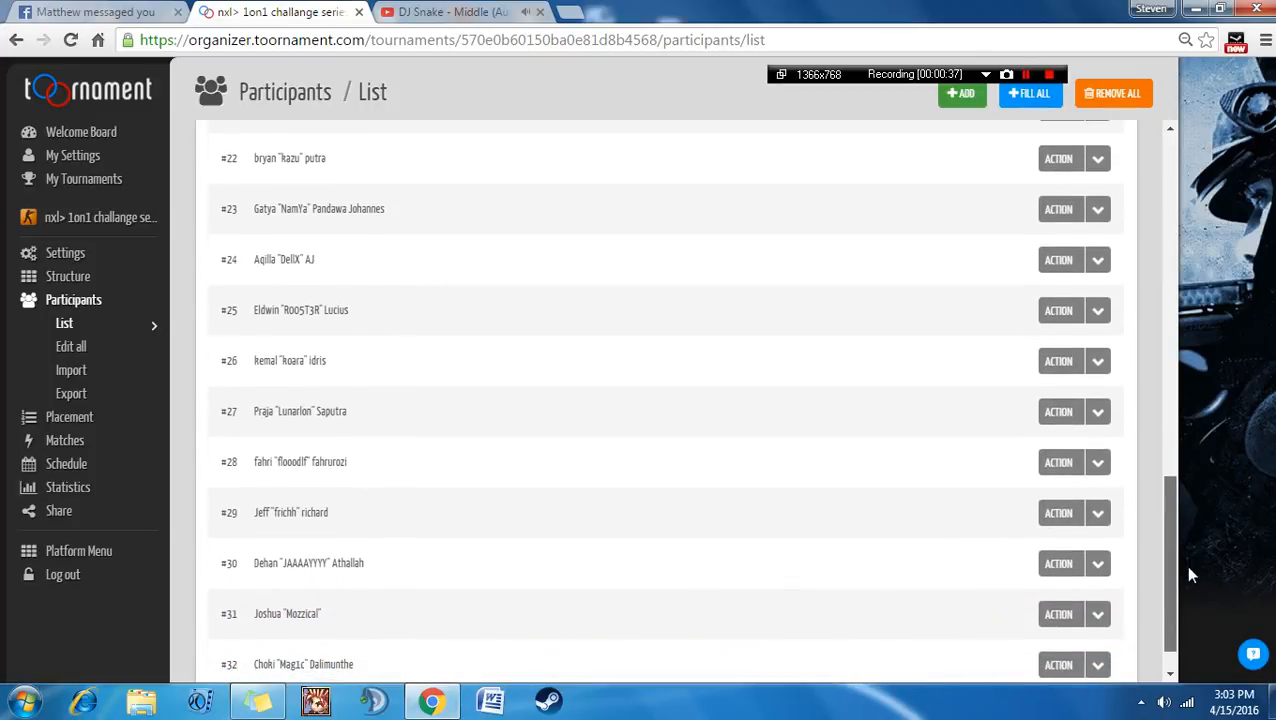
scroll(down, 3)
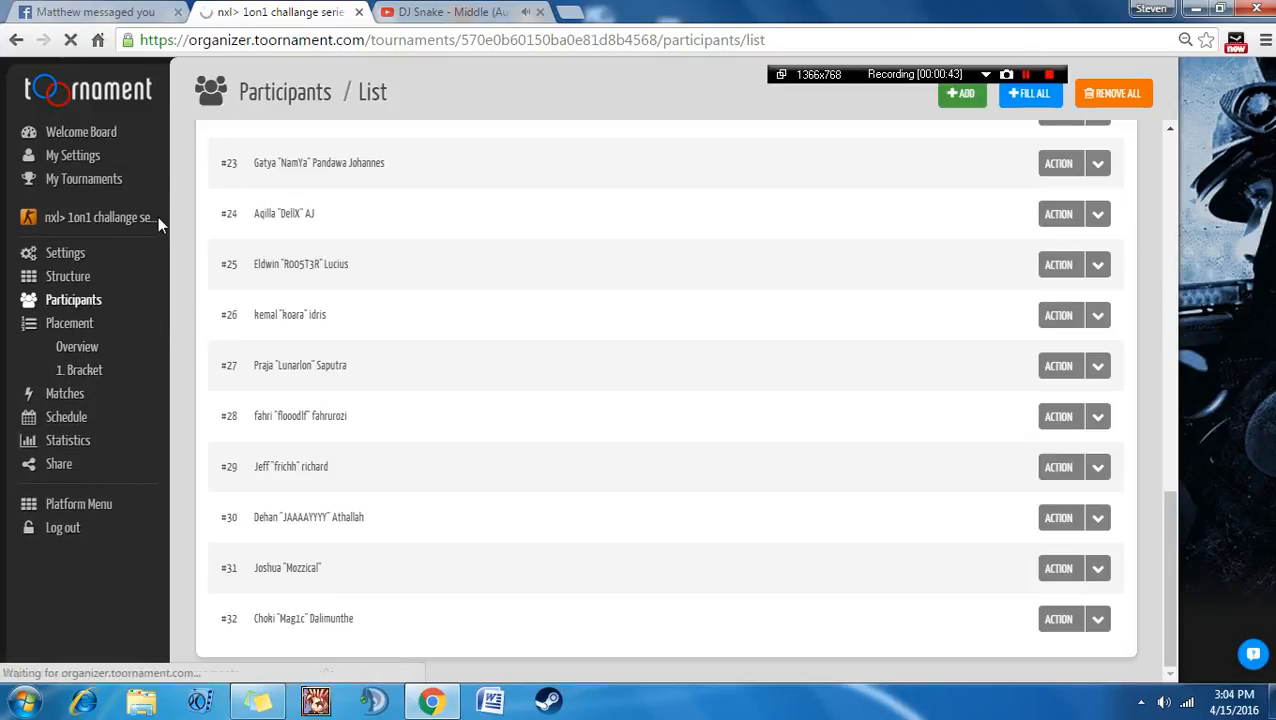
On the Bracket placement page, set entry to Random and apply it to all seeds.
click(68, 322)
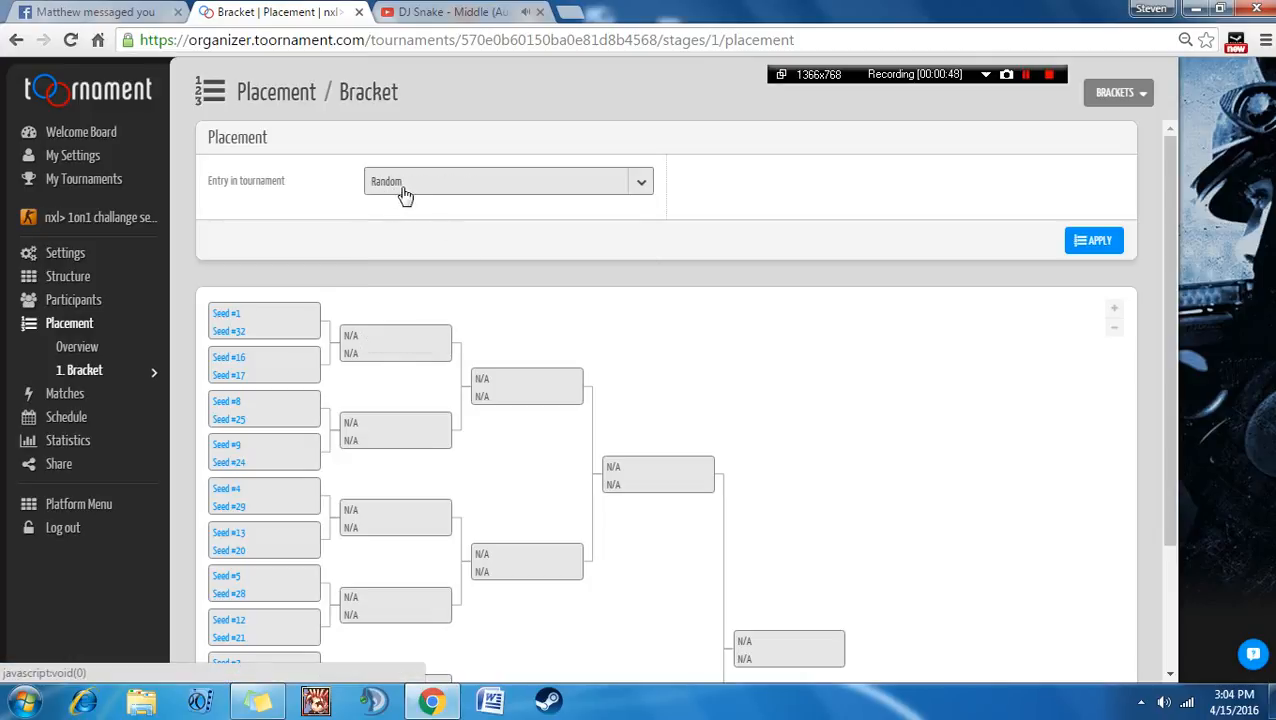
click(1094, 240)
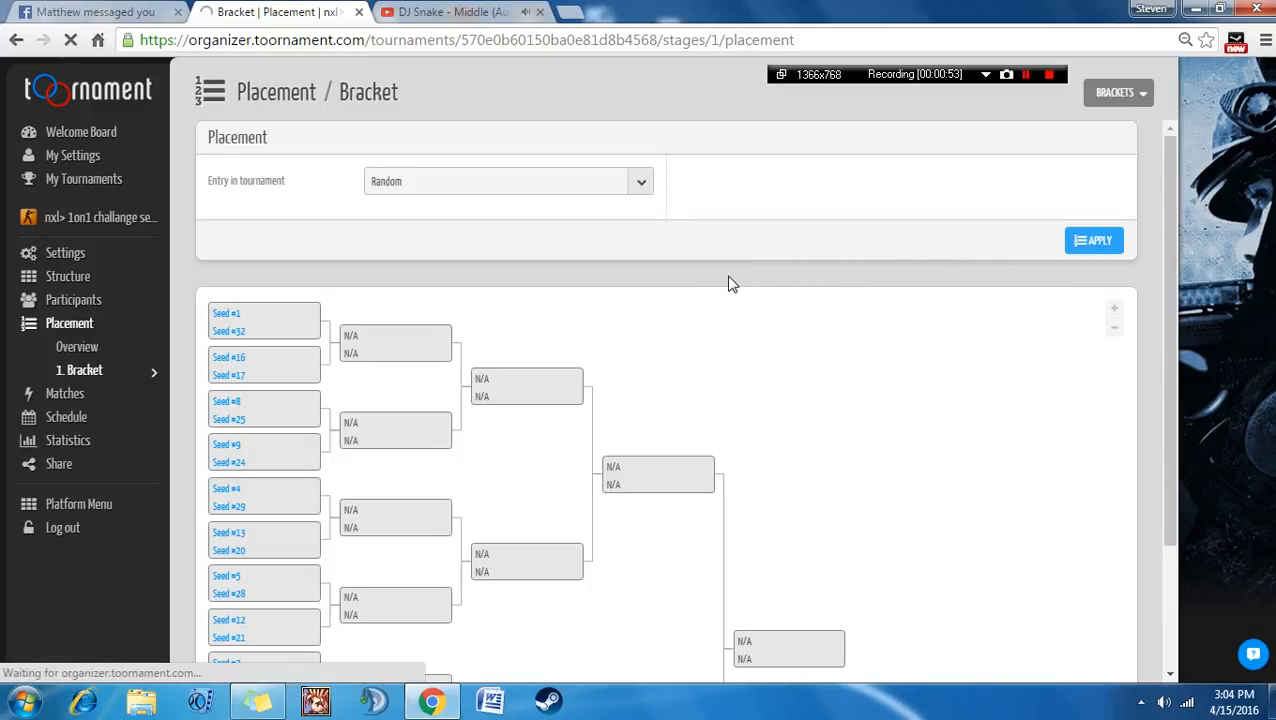
click(1094, 240)
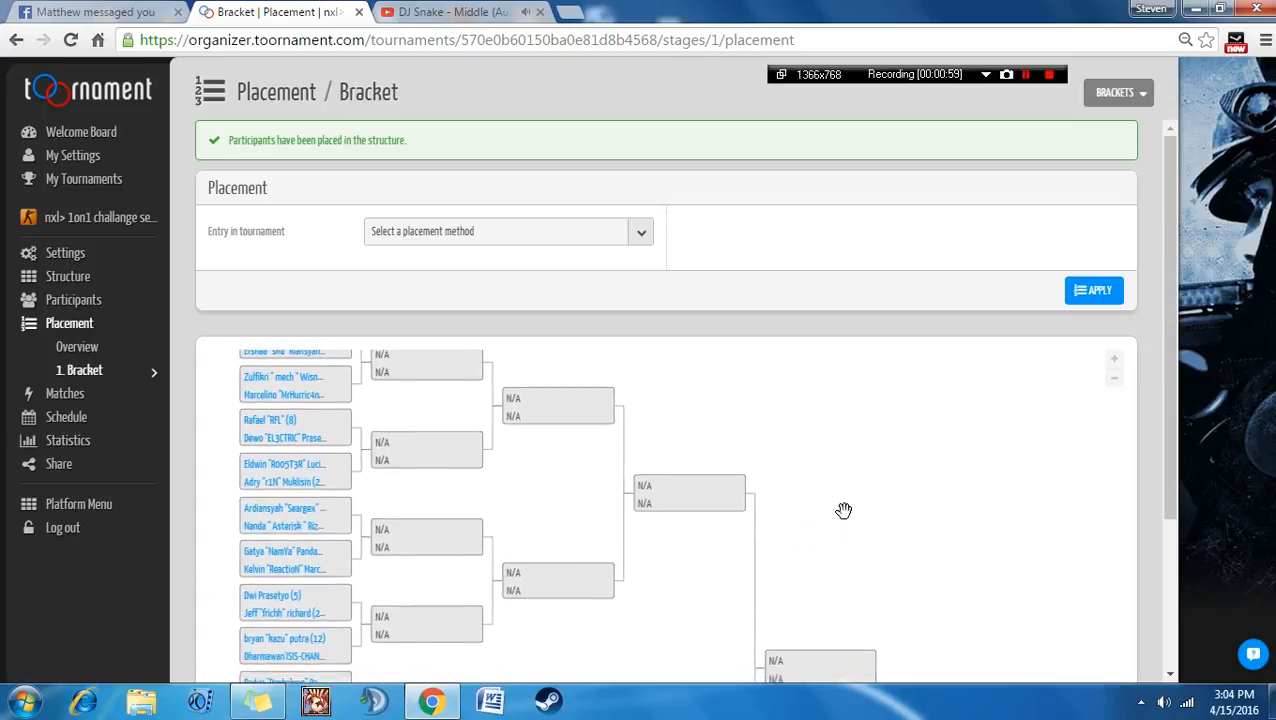
Scroll through the populated bracket preview down to the lower first-round seeds.
scroll(down, 3)
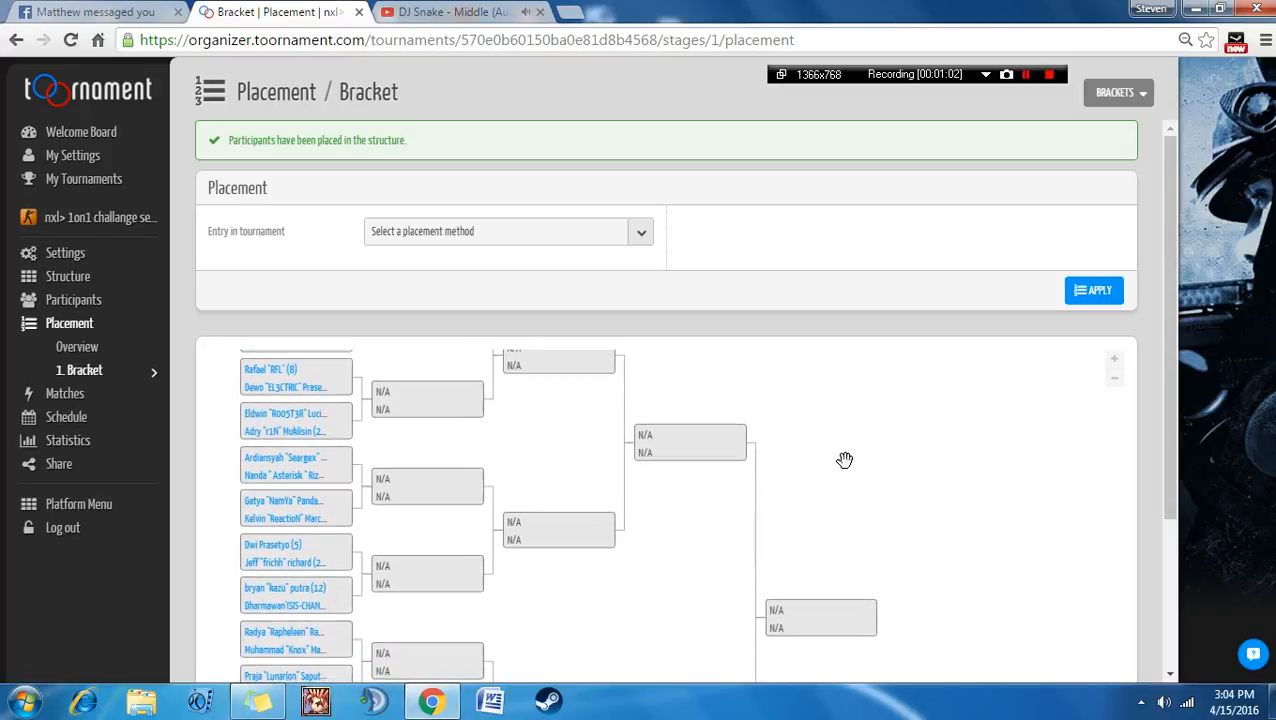
scroll(down, 3)
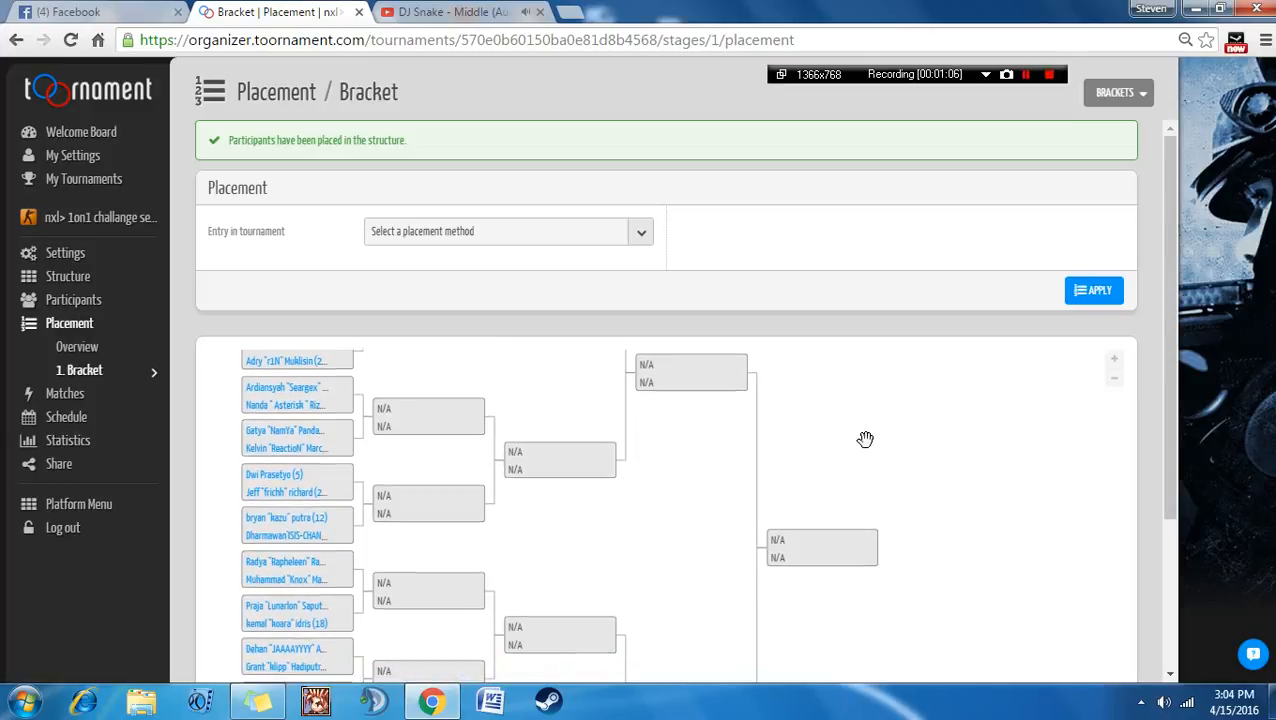
scroll(down, 3)
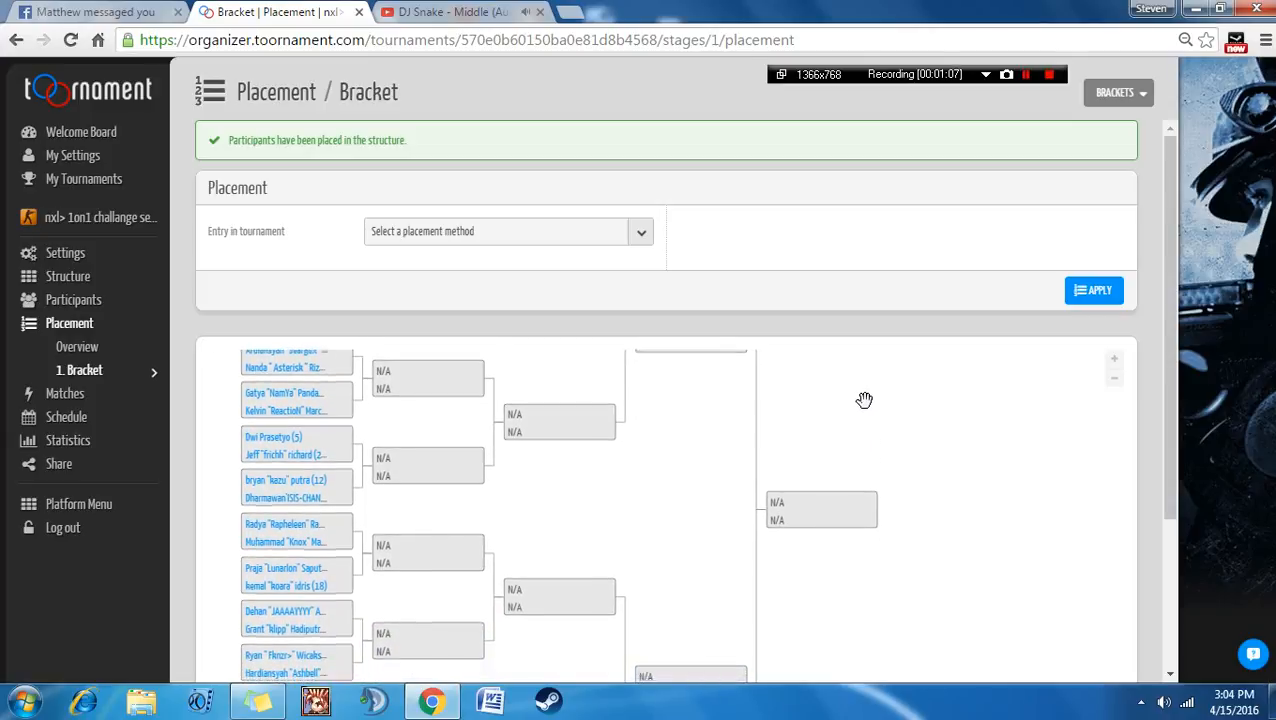
scroll(down, 3)
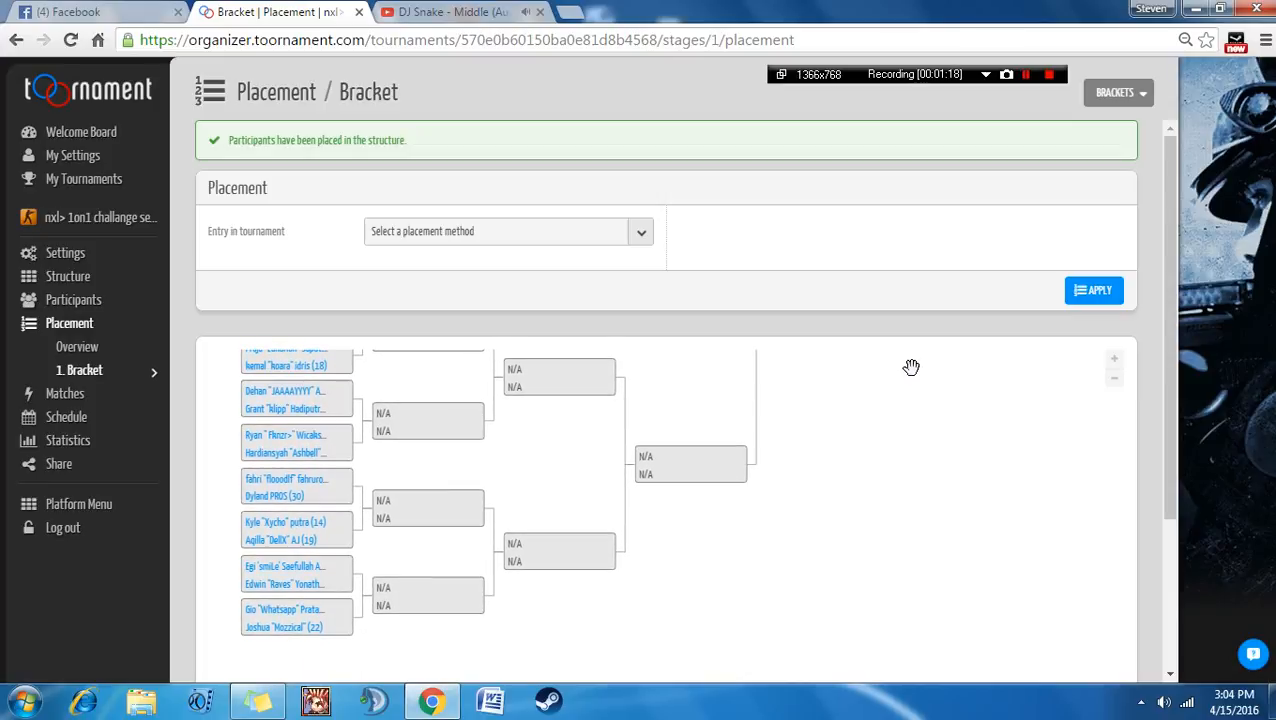
mouse_move(908, 390)
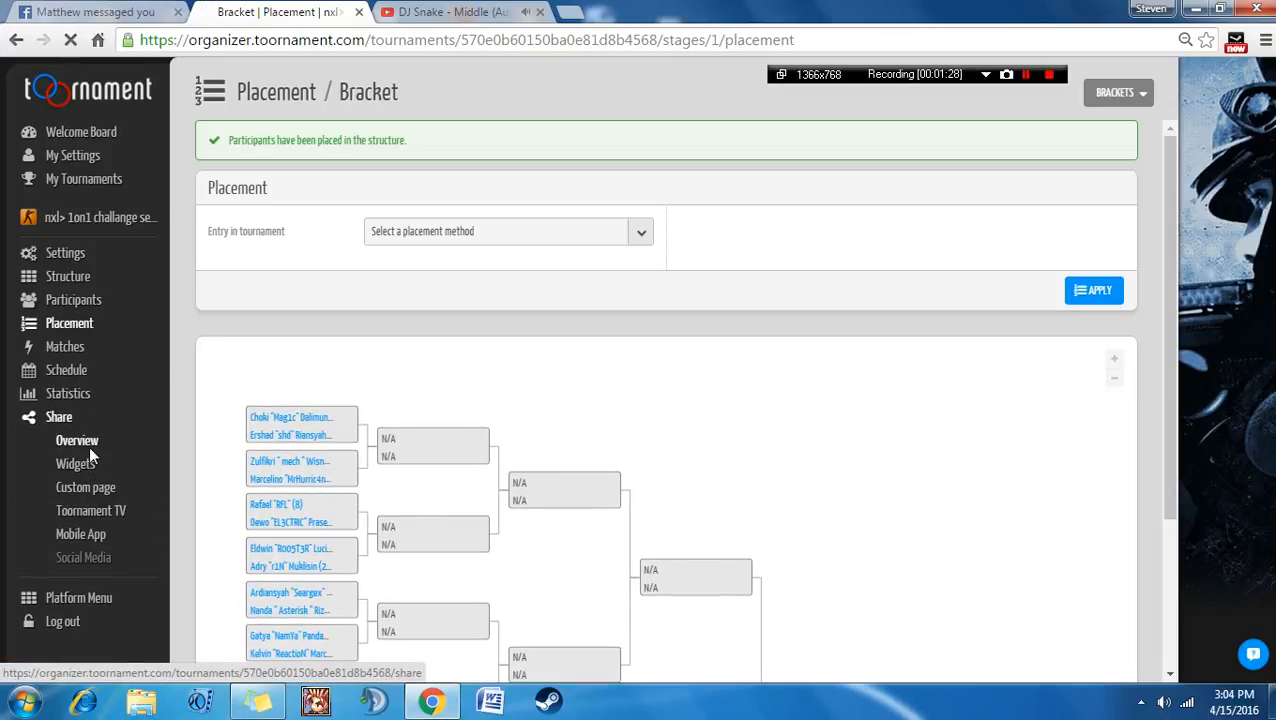
From Share > Overview > Widgets, launch the public Tournament Widget with its info panel.
click(76, 440)
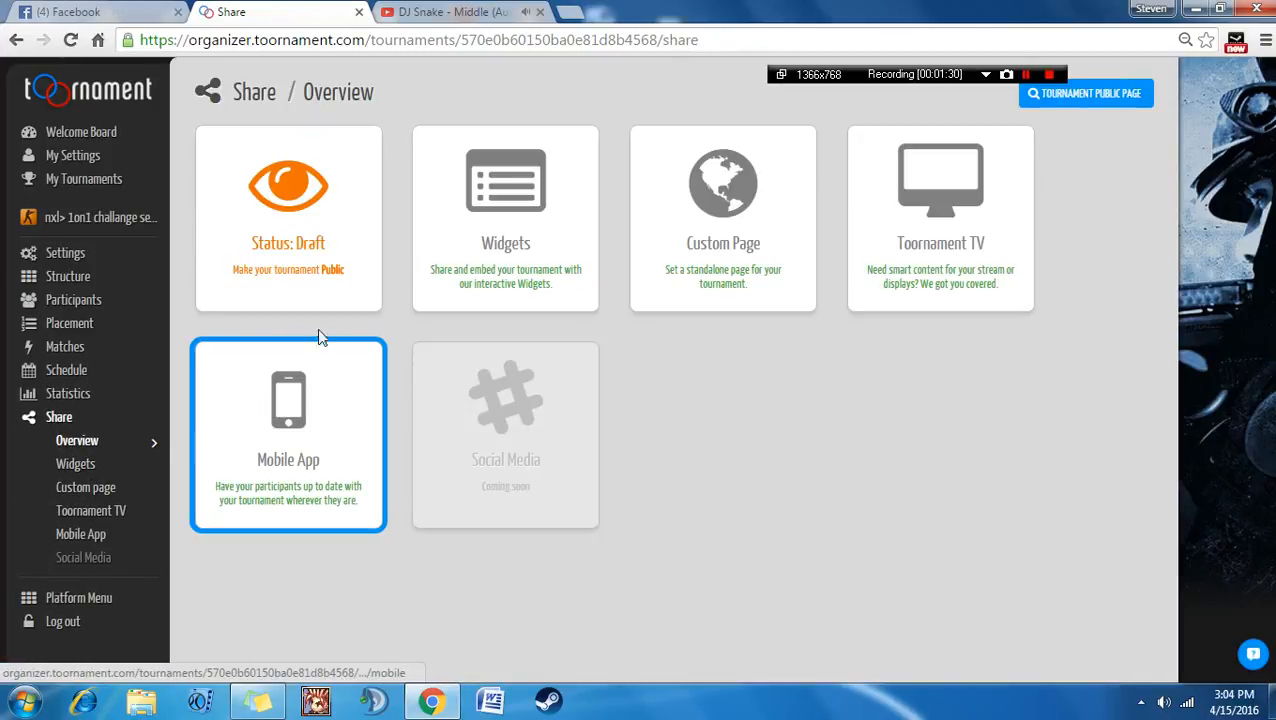
click(76, 464)
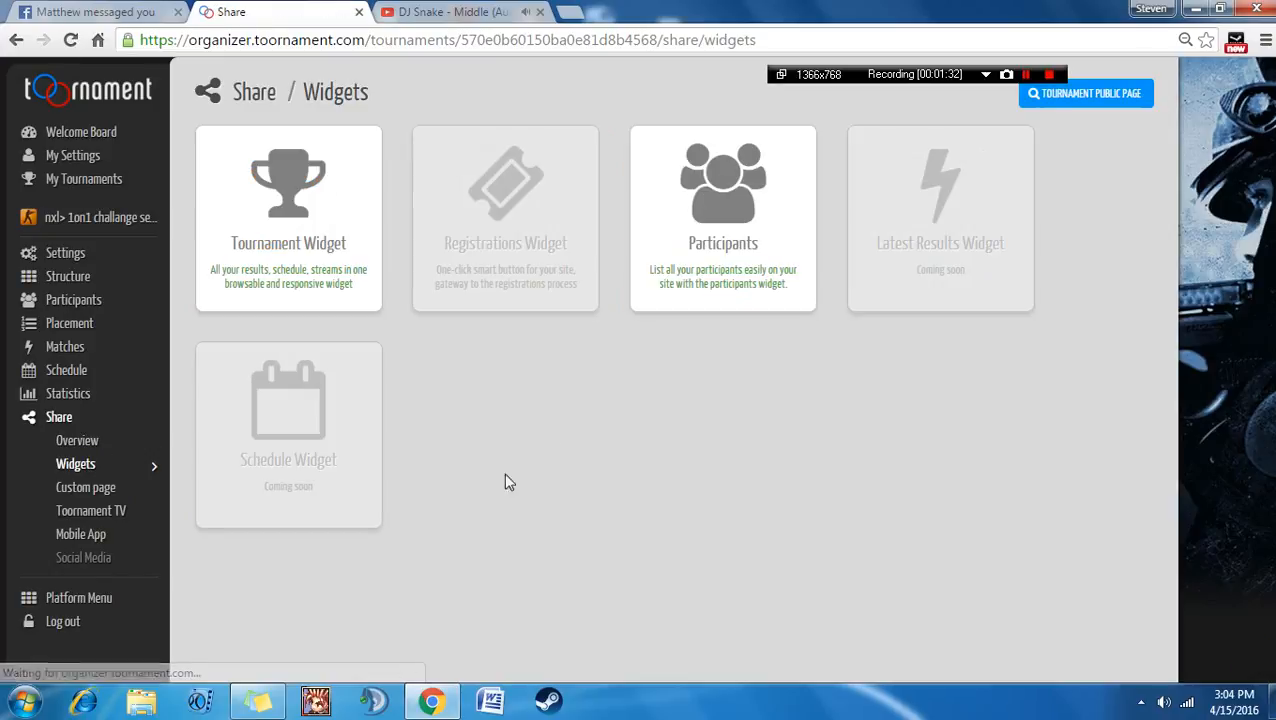
click(288, 218)
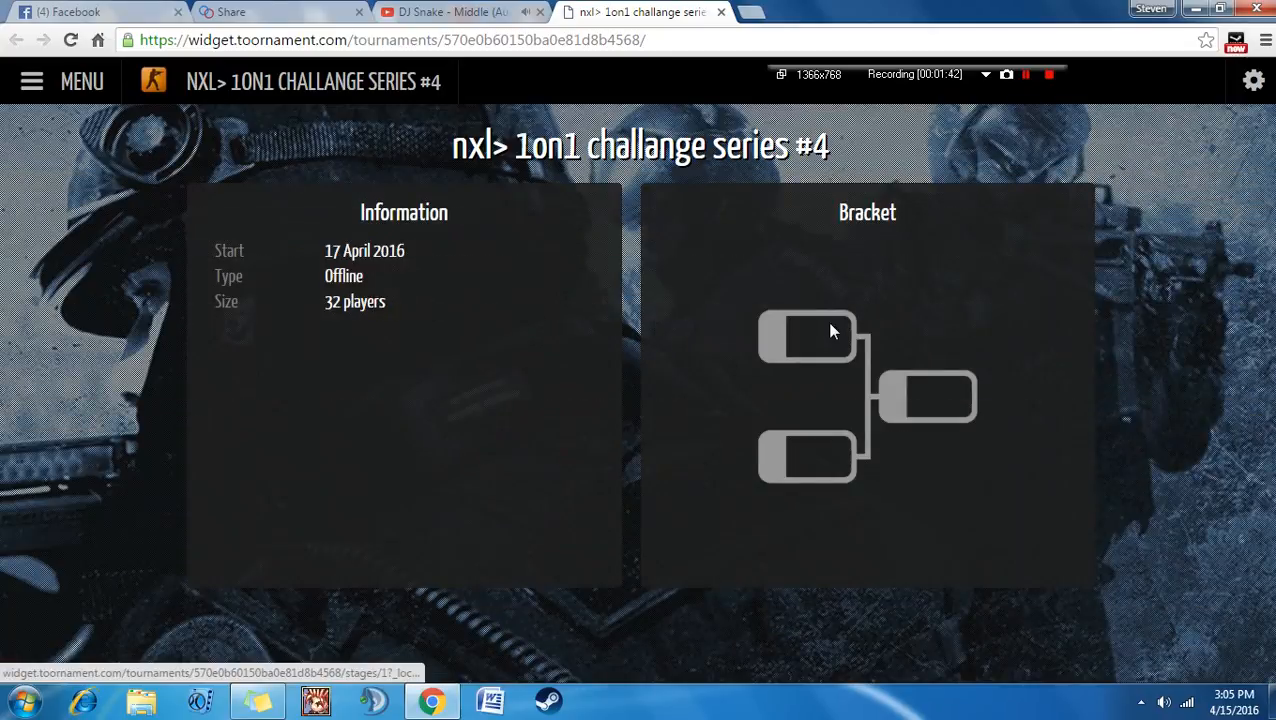
Open the widget's Bracket panel and scroll through the 32-player first-round pairings.
click(810, 336)
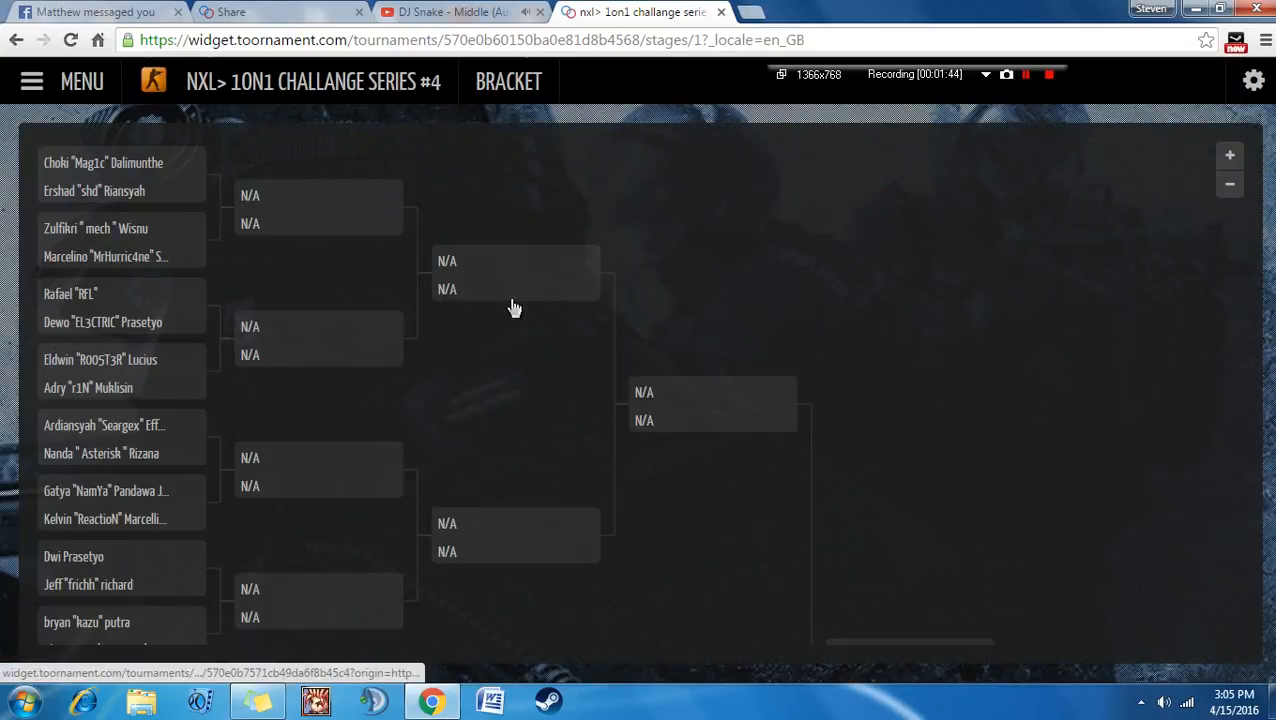
mouse_move(504, 418)
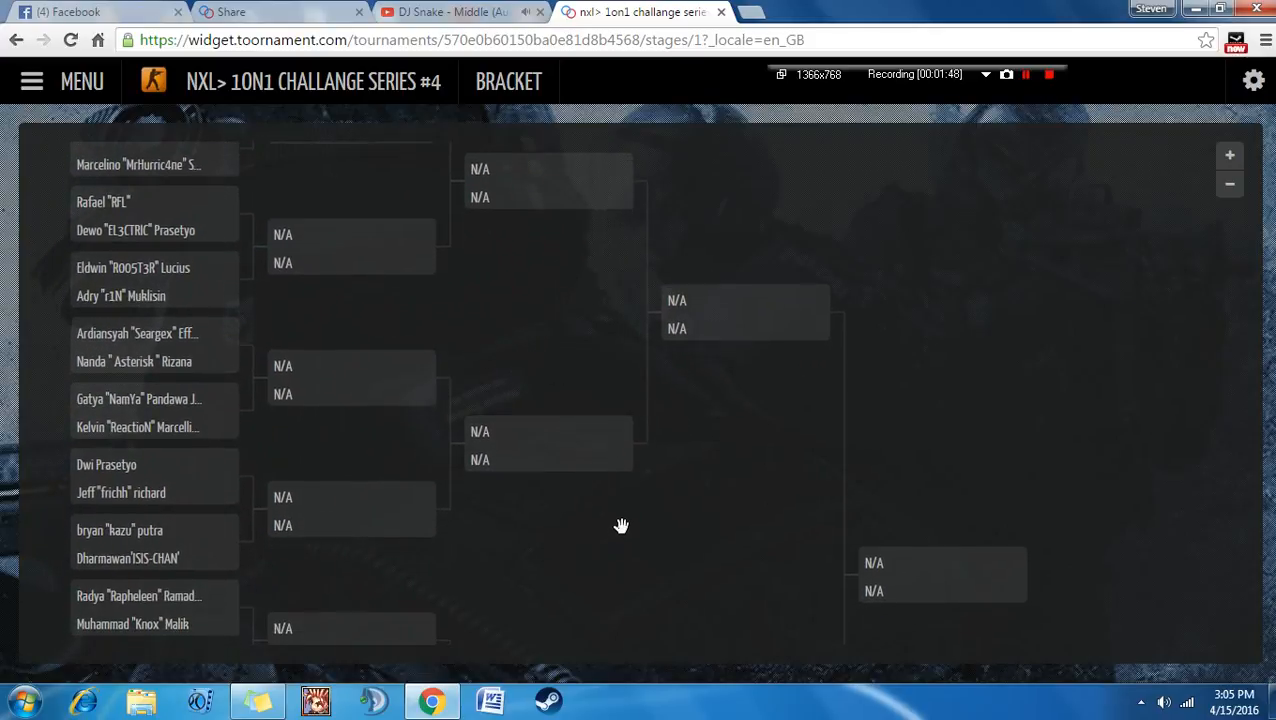
scroll(down, 3)
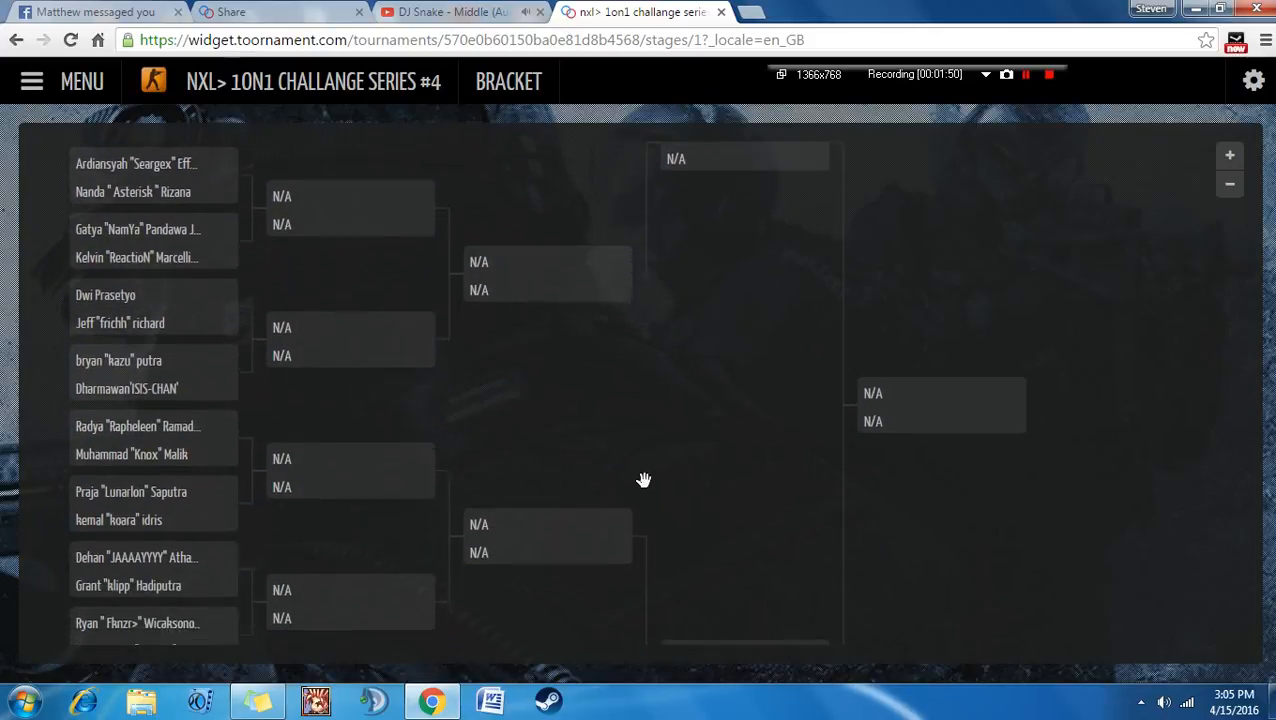
scroll(down, 3)
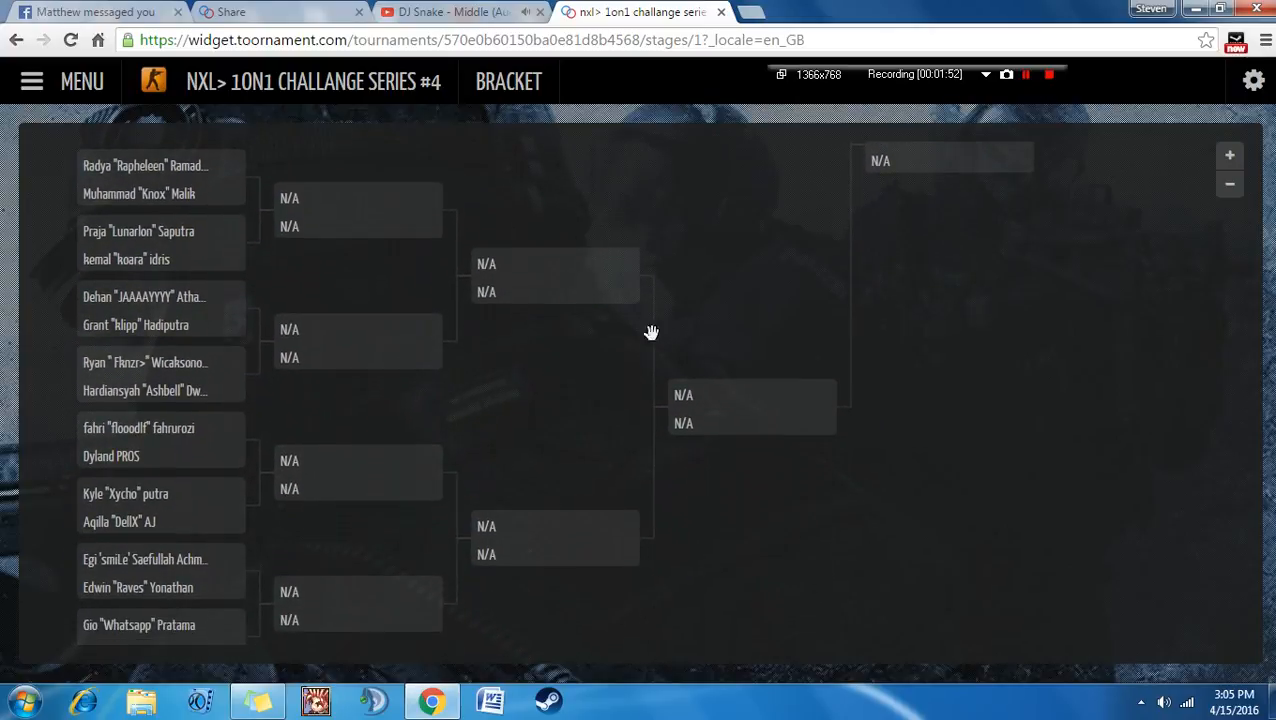
scroll(down, 3)
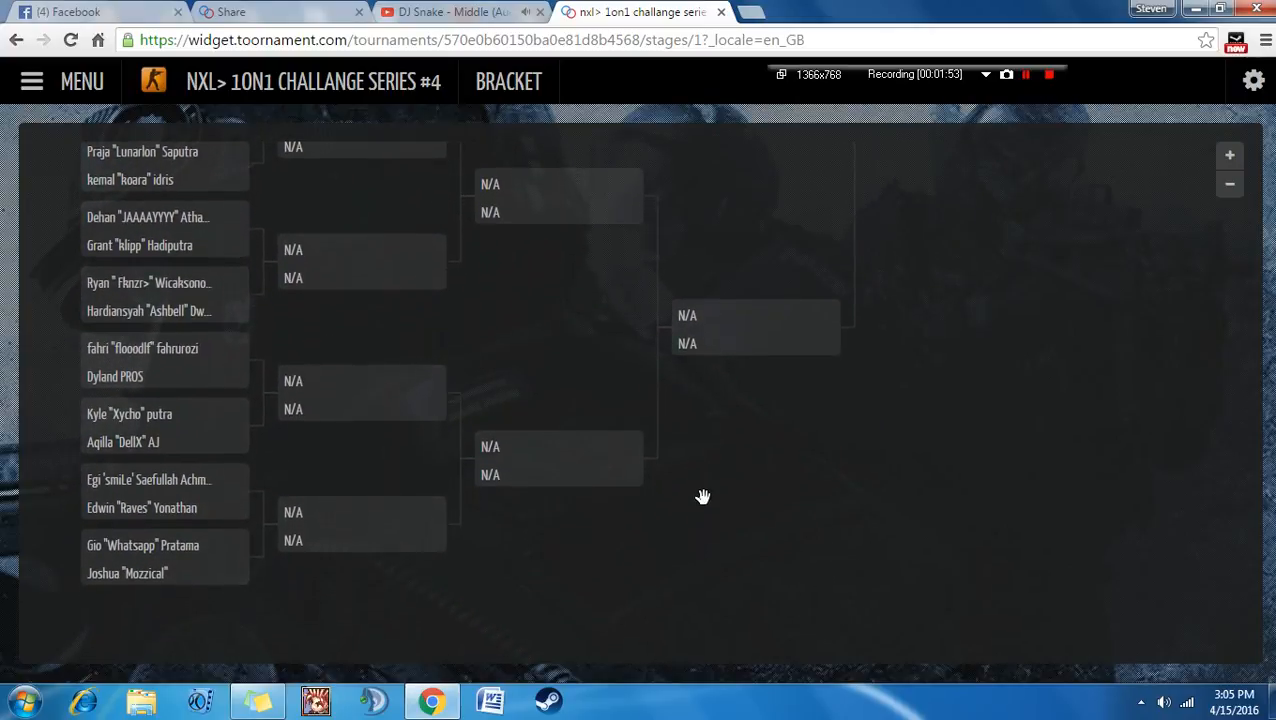